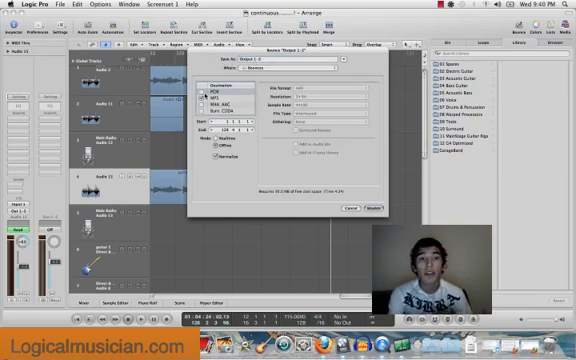
Bring up the Bounce dialog, review its settings and start rendering the project mix to an audio file
left_click(208, 100)
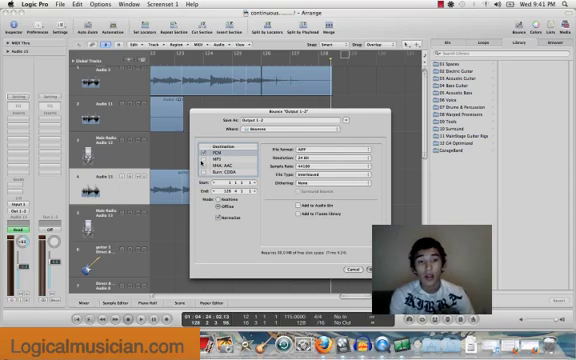
left_click(392, 272)
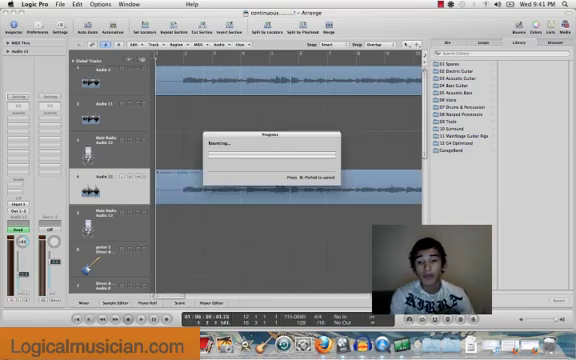